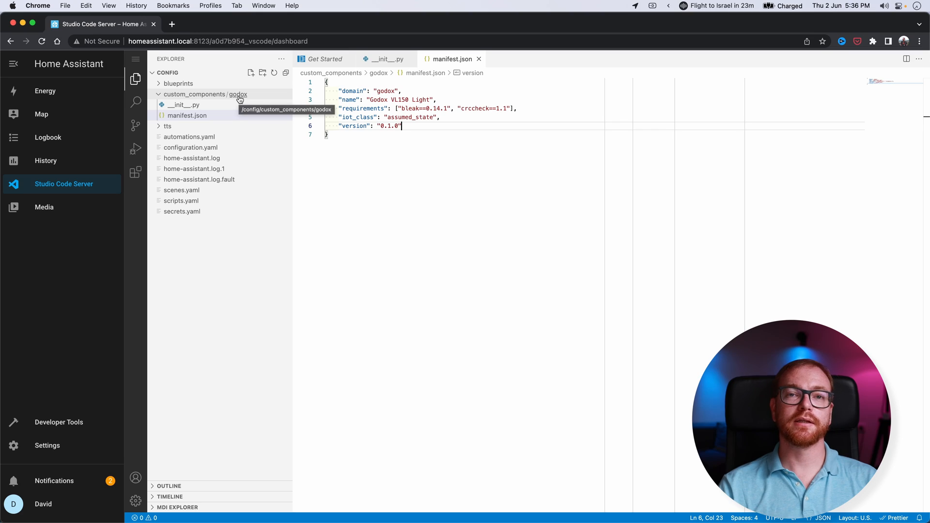
Begin adding a new file to the godox custom component folder, opening the filename input.
click(251, 72)
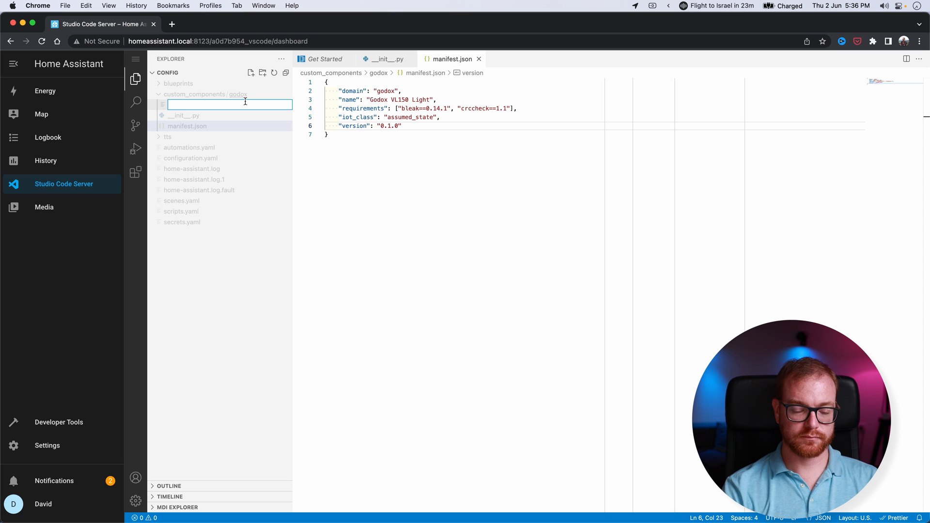